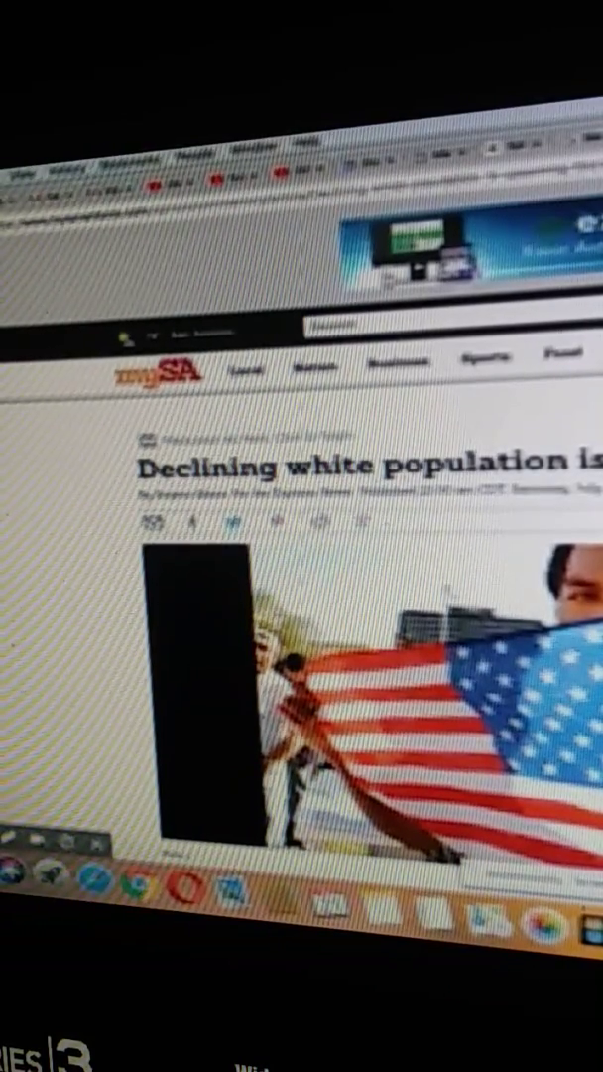
pyautogui.scroll(-3)
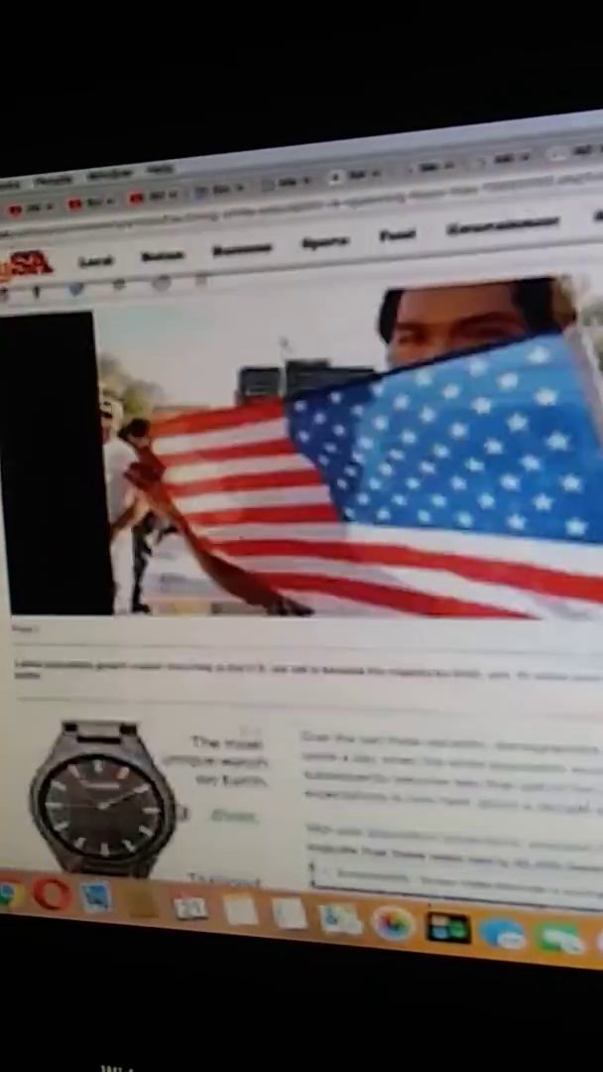
pyautogui.scroll(-3)
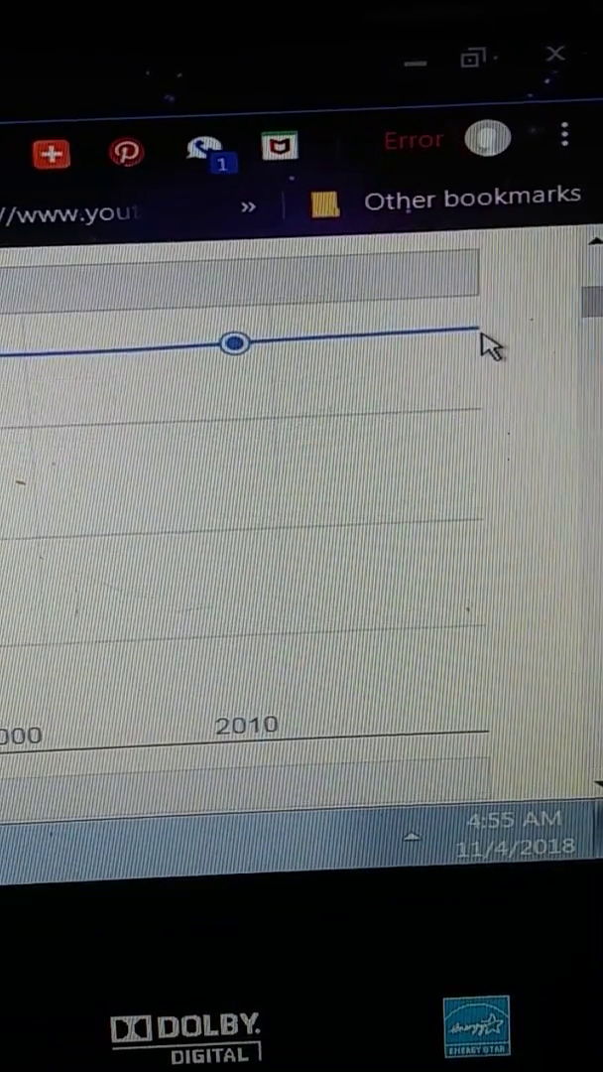
pyautogui.moveTo(479, 327)
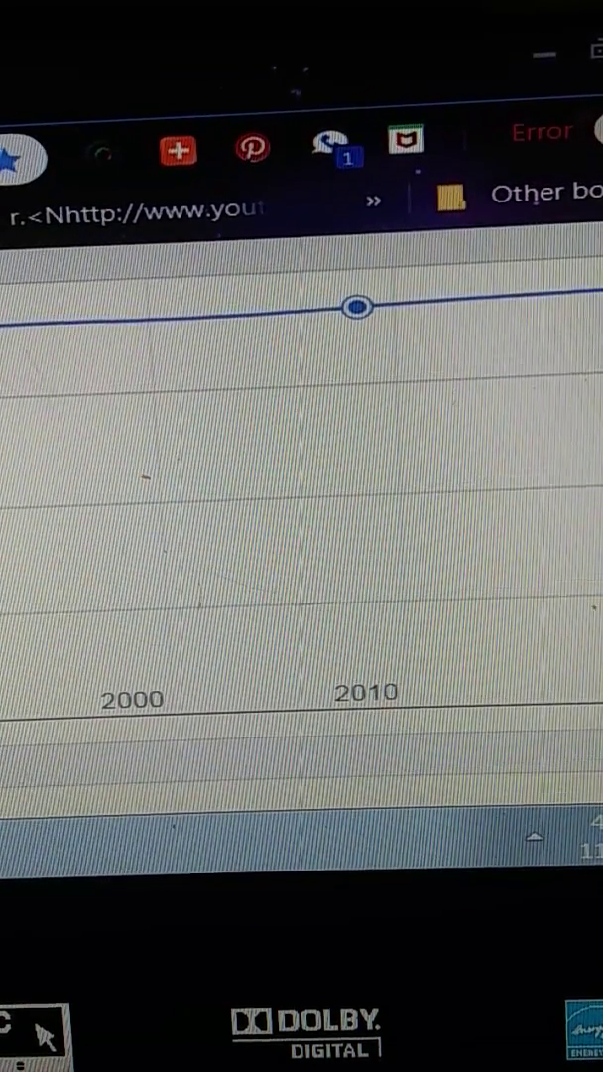
pyautogui.scroll(-3)
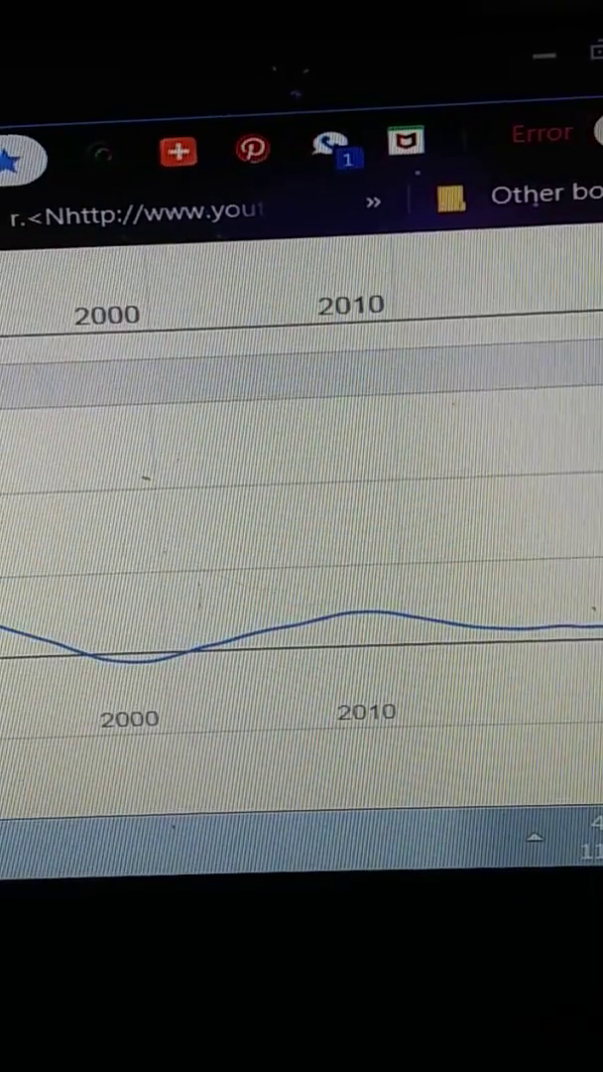
pyautogui.scroll(-3)
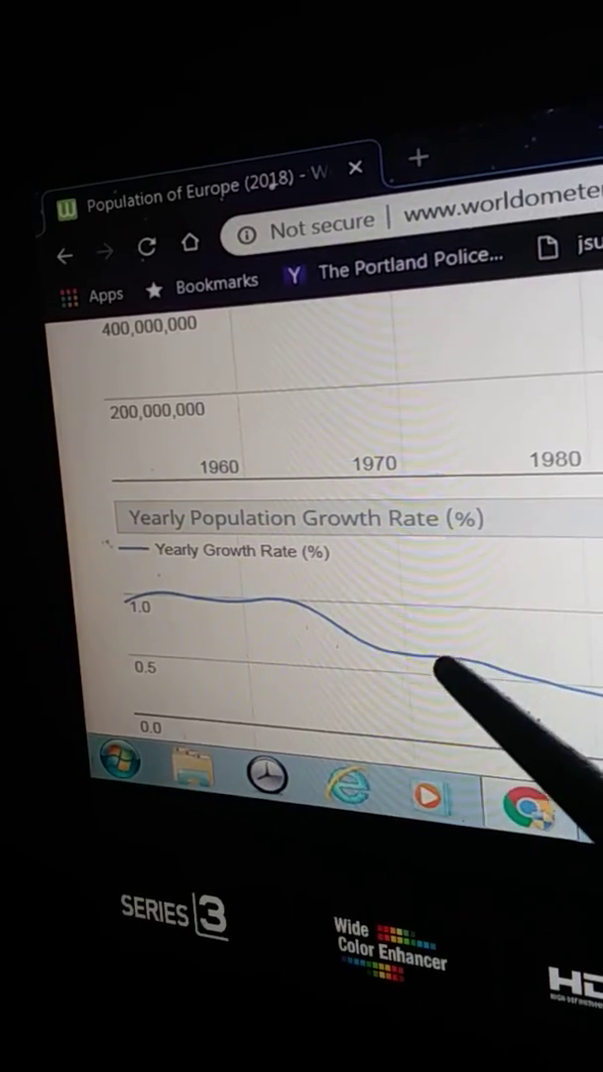
pyautogui.moveTo(466, 675)
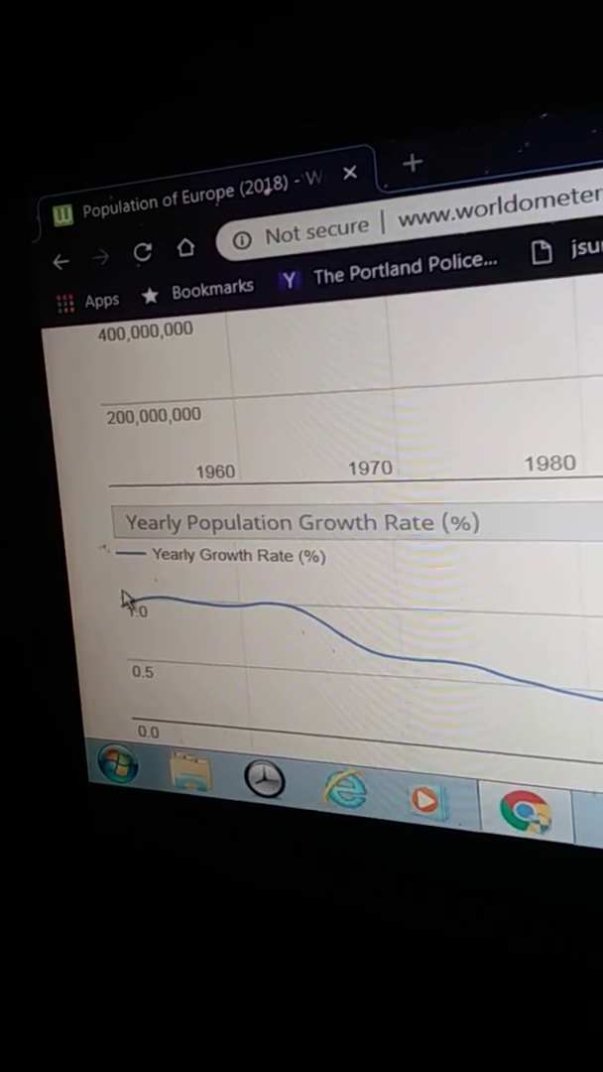
pyautogui.moveTo(149, 600)
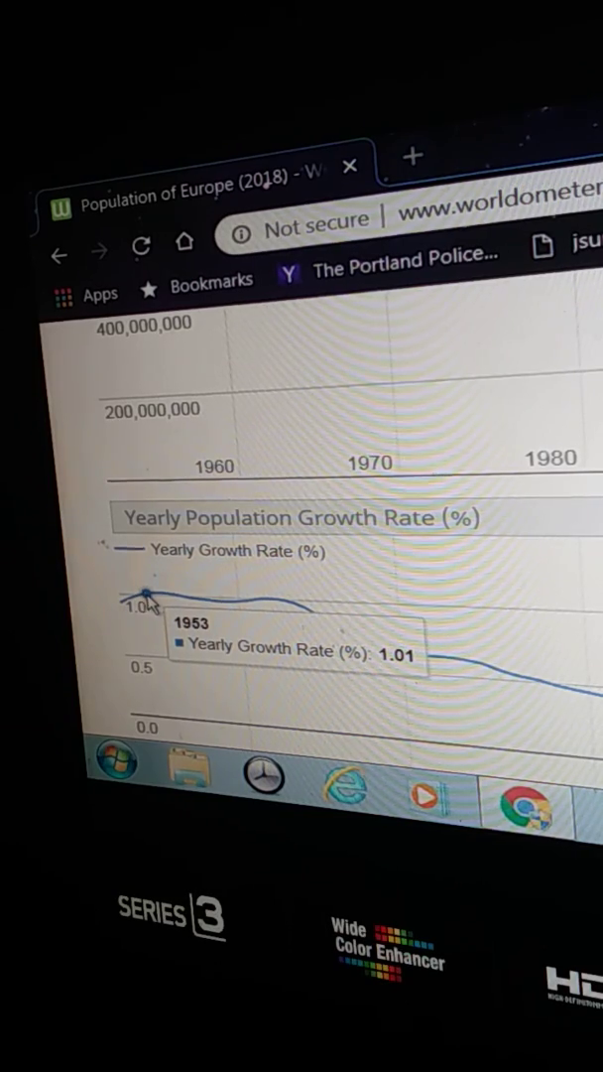
pyautogui.moveTo(208, 611)
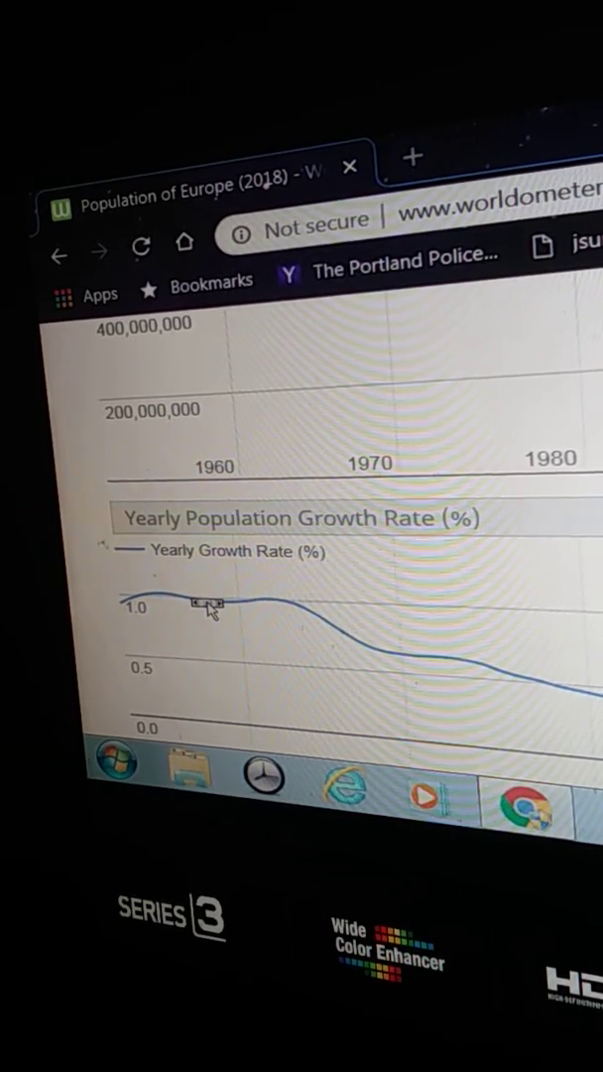
pyautogui.moveTo(275, 600)
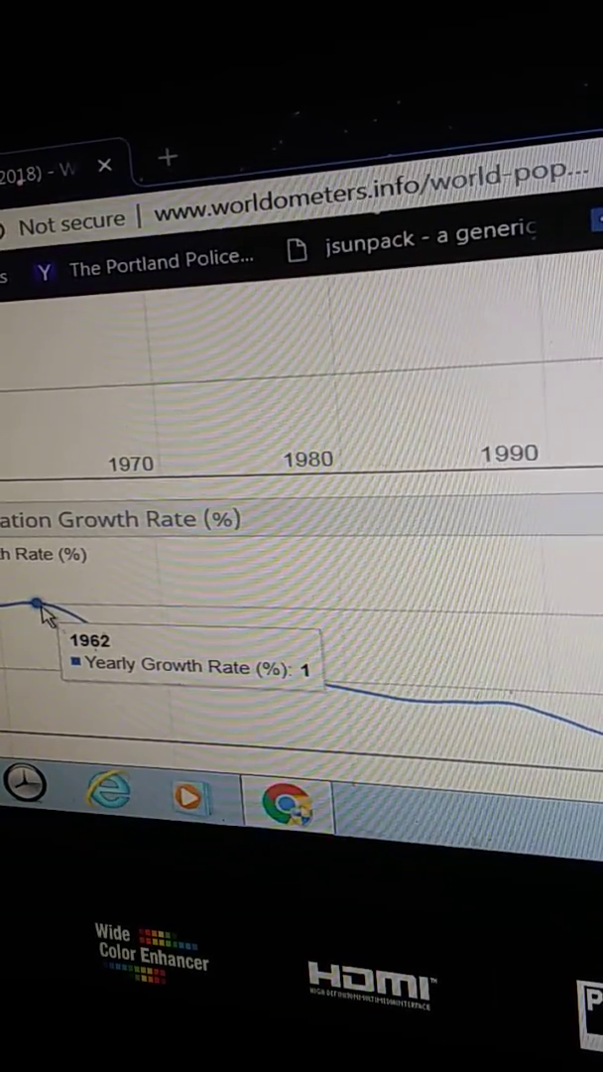
pyautogui.moveTo(78, 632)
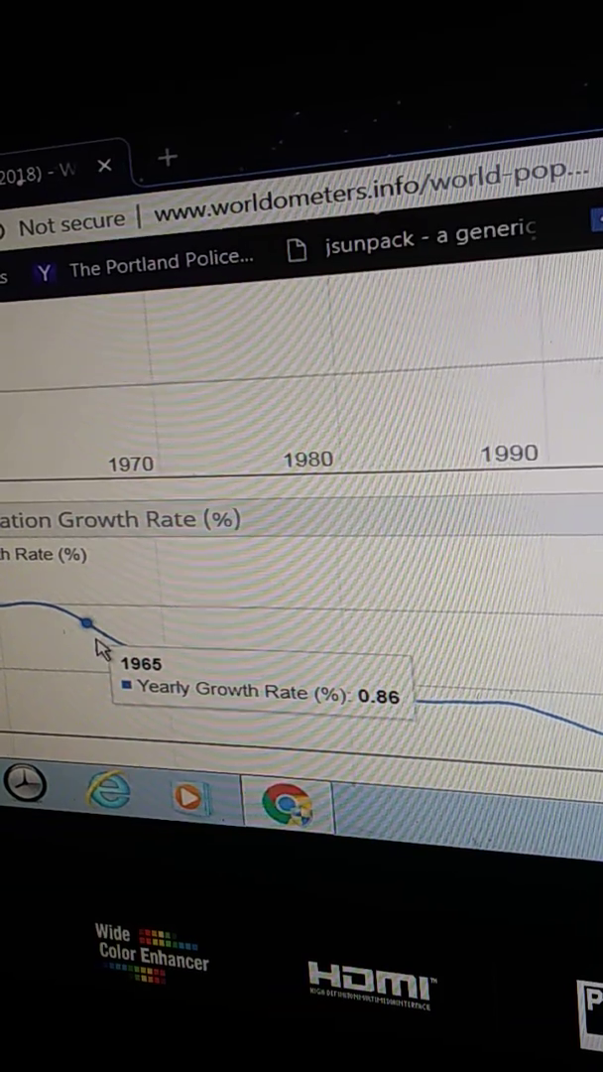
pyautogui.moveTo(109, 657)
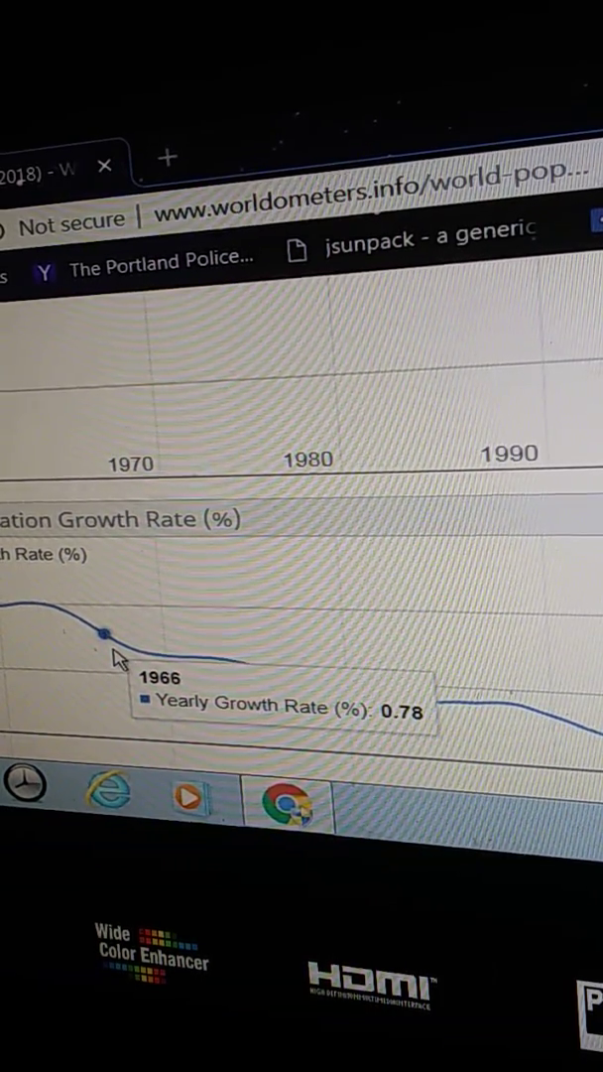
pyautogui.moveTo(134, 660)
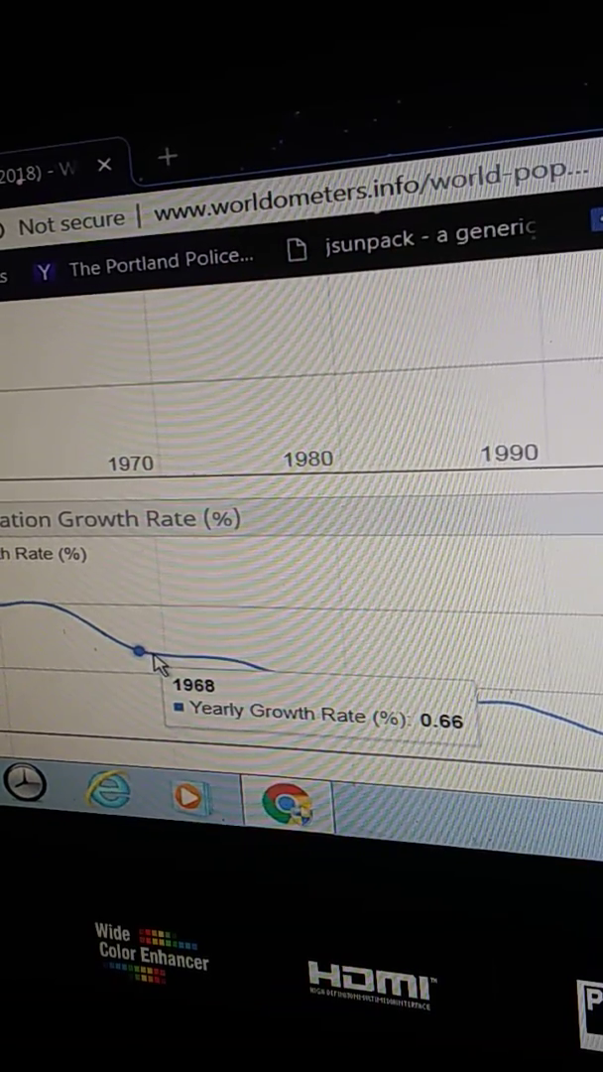
pyautogui.moveTo(163, 660)
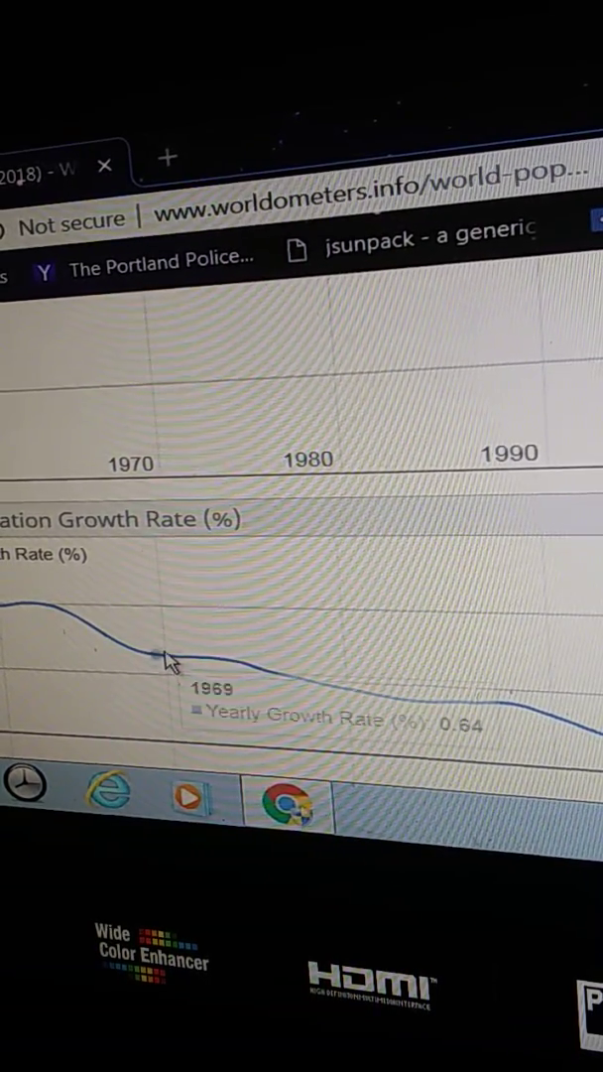
pyautogui.moveTo(194, 660)
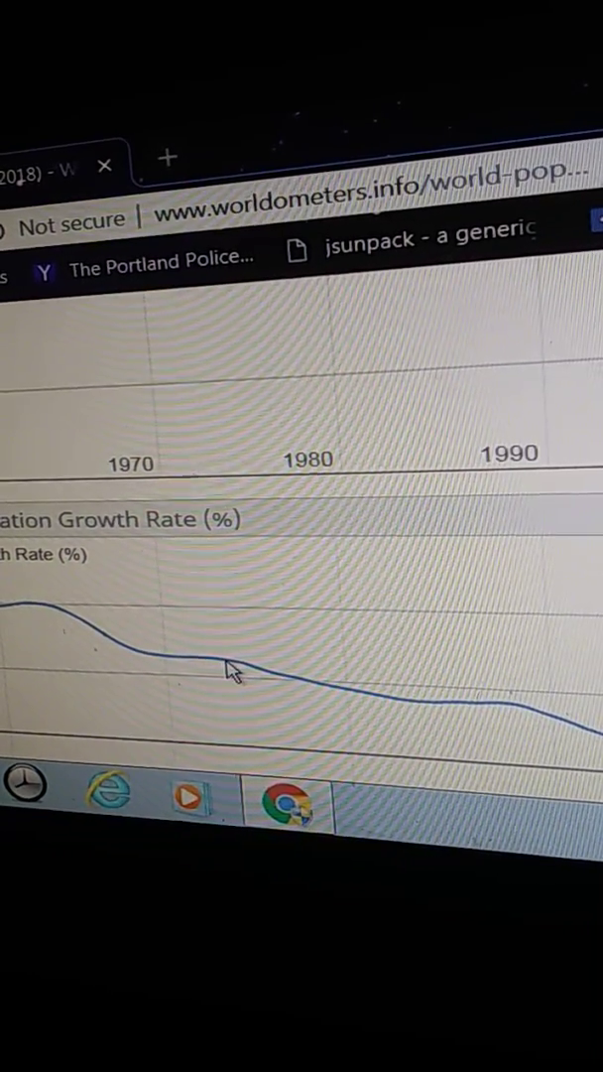
pyautogui.moveTo(288, 679)
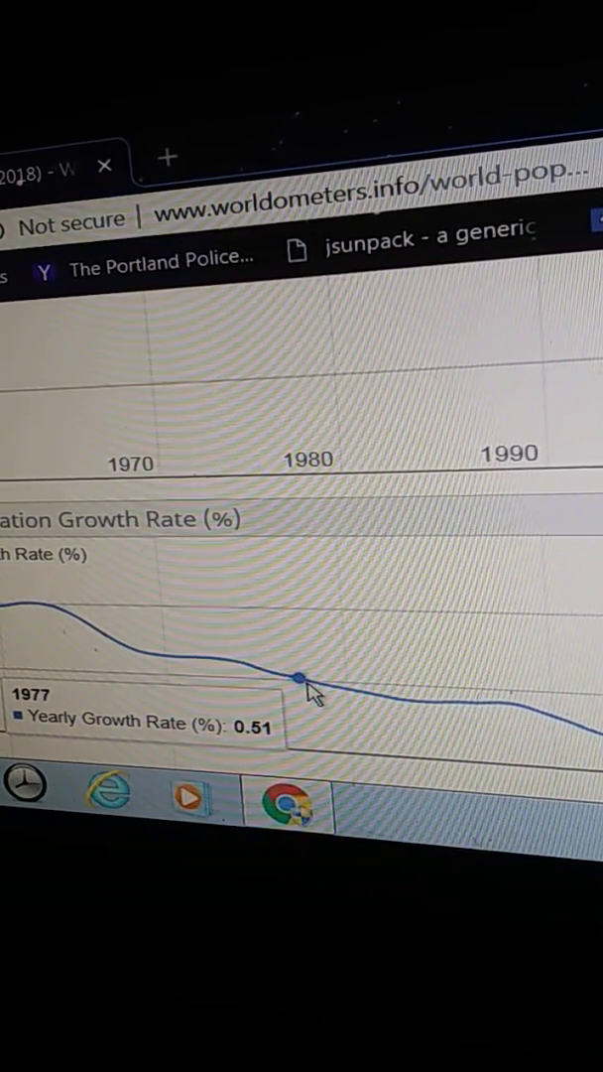
pyautogui.moveTo(343, 695)
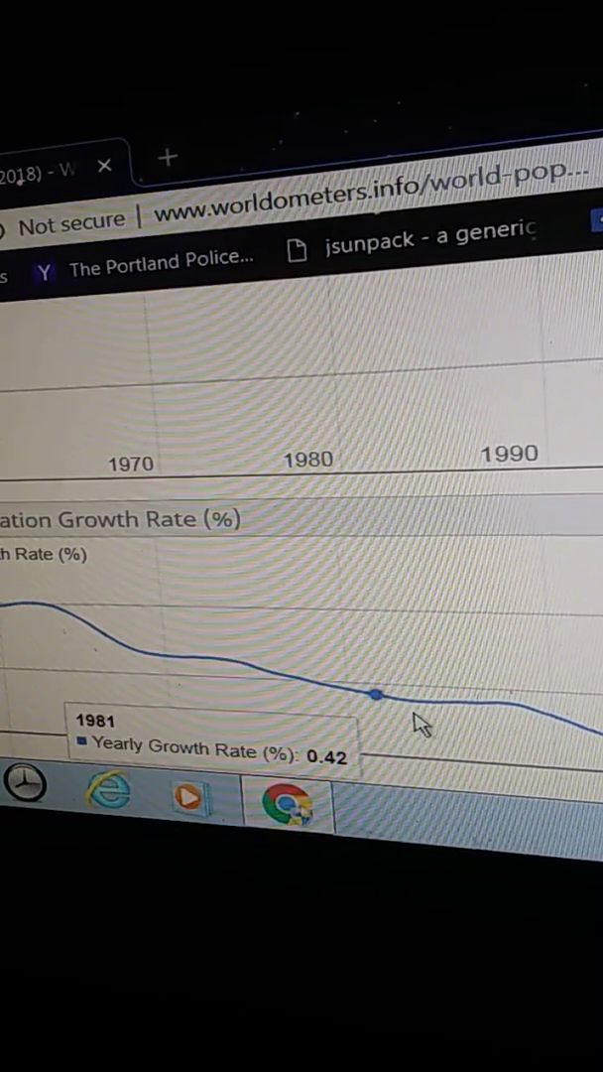
pyautogui.moveTo(417, 715)
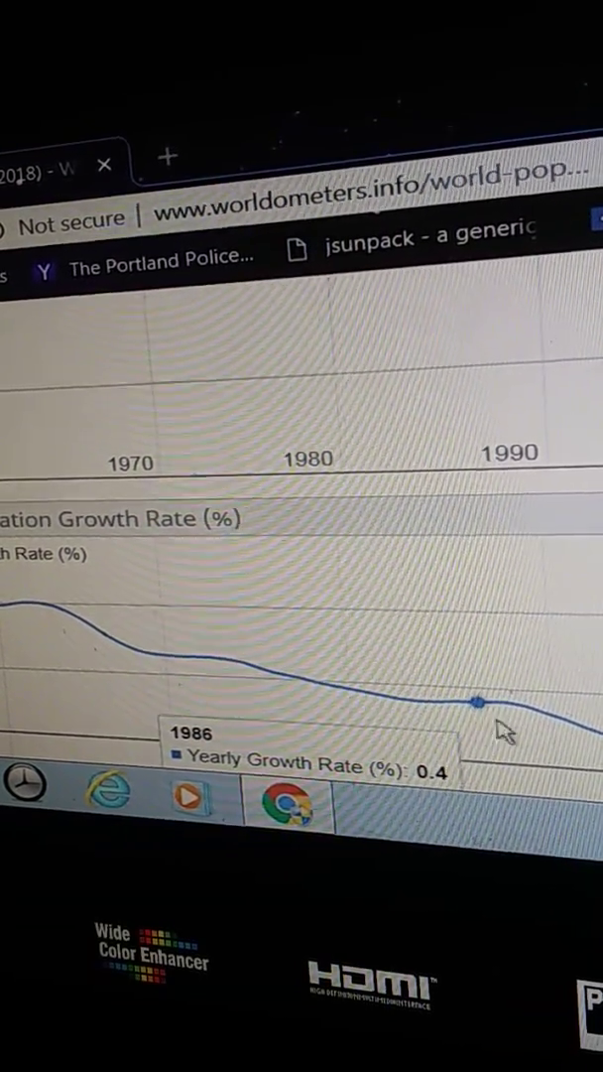
pyautogui.moveTo(521, 704)
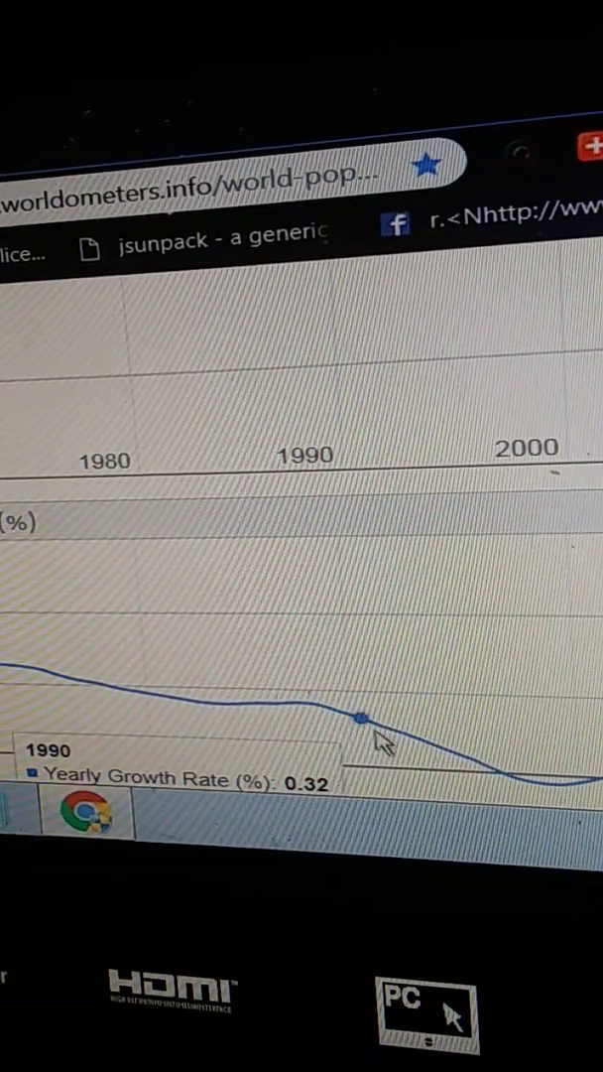
pyautogui.moveTo(382, 756)
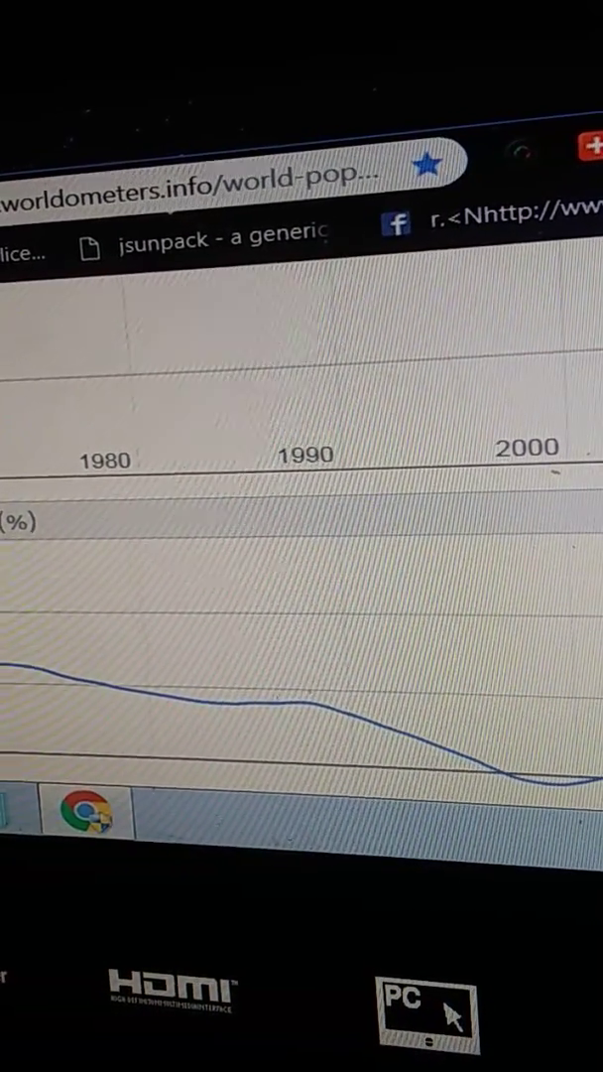
pyautogui.scroll(-3)
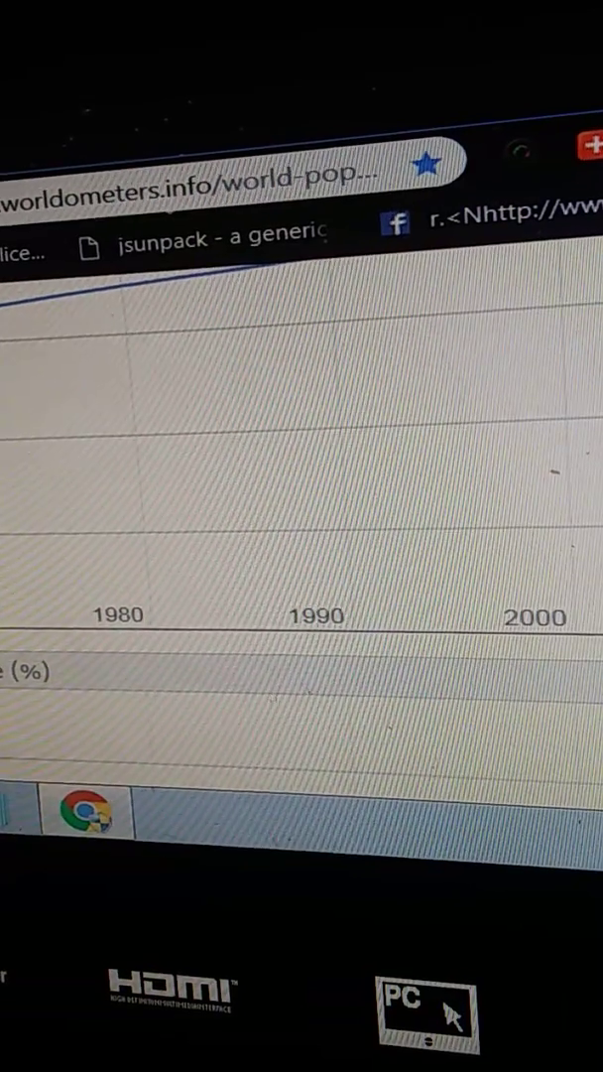
pyautogui.scroll(-3)
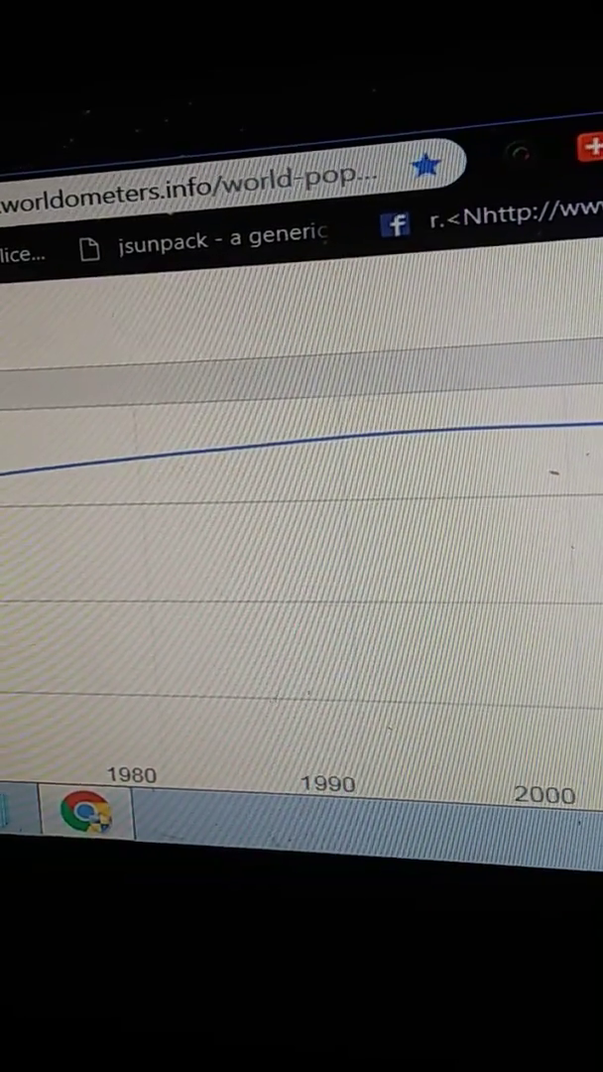
pyautogui.scroll(-3)
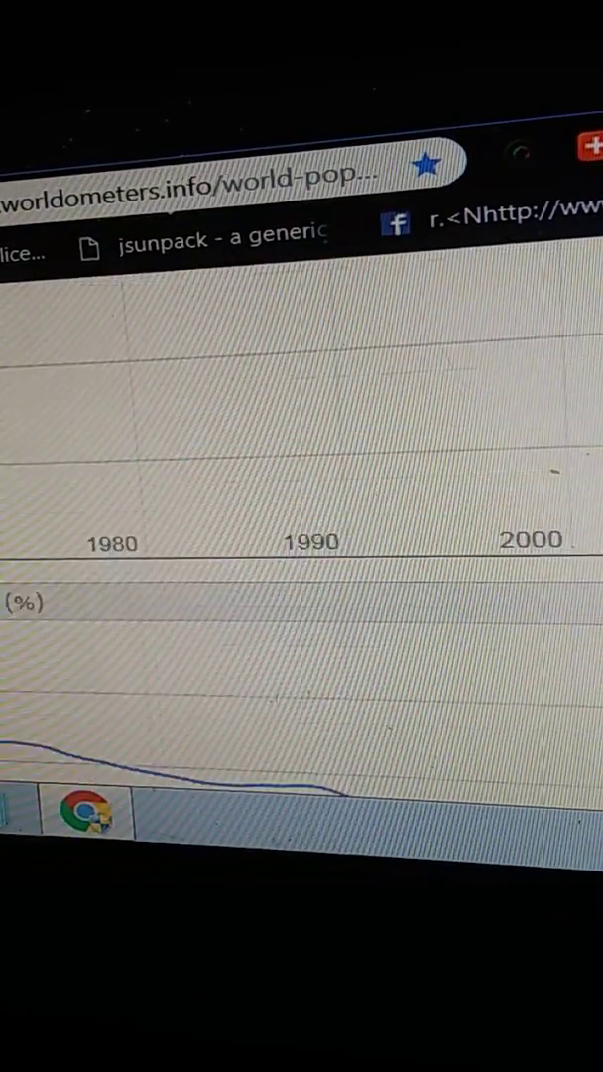
pyautogui.scroll(-3)
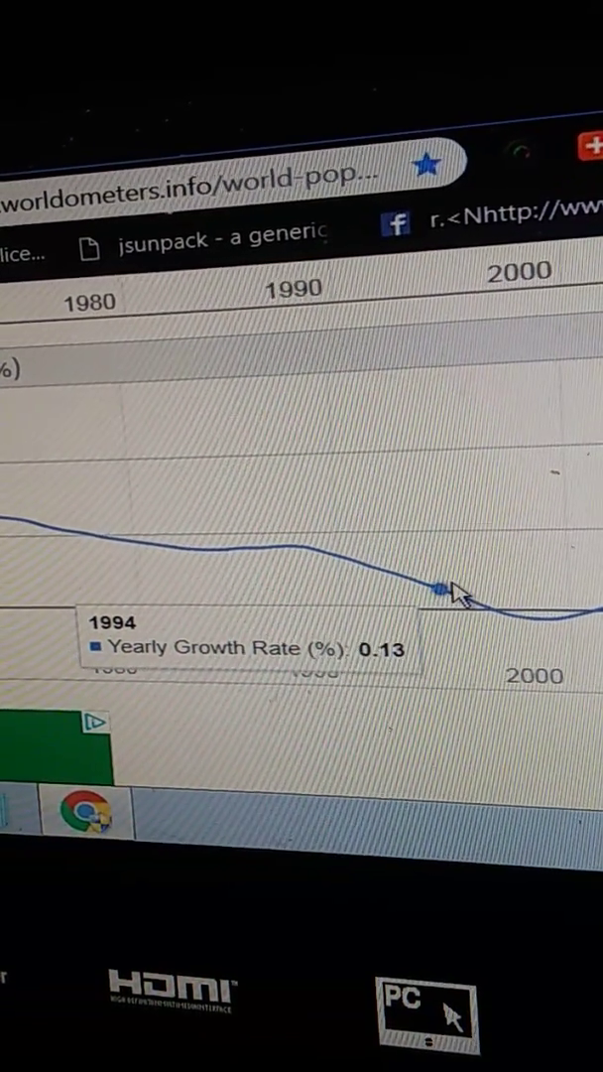
pyautogui.moveTo(461, 595)
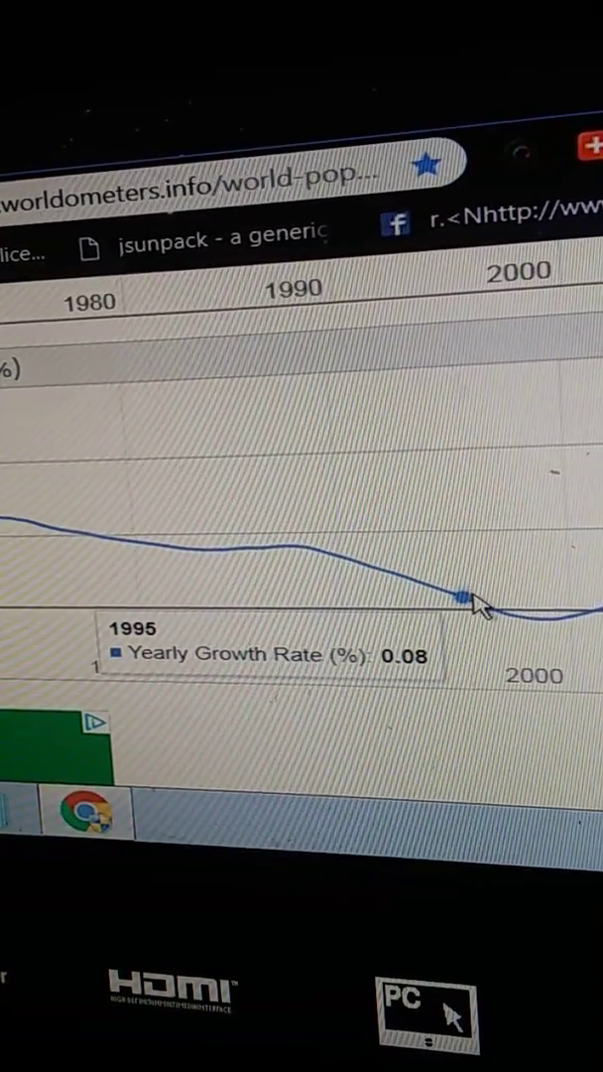
pyautogui.moveTo(486, 610)
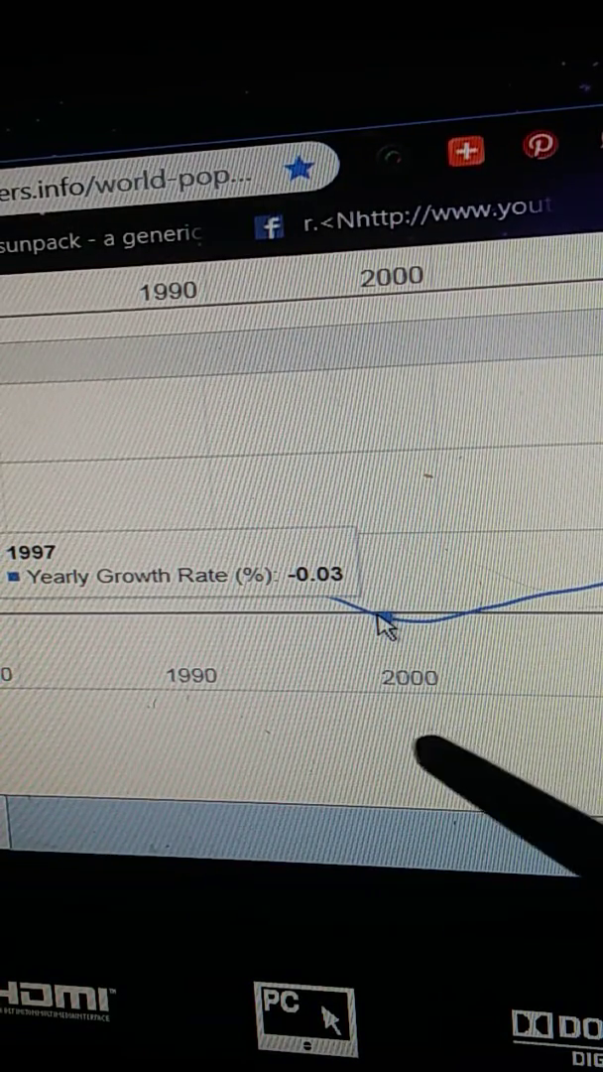
pyautogui.moveTo(387, 636)
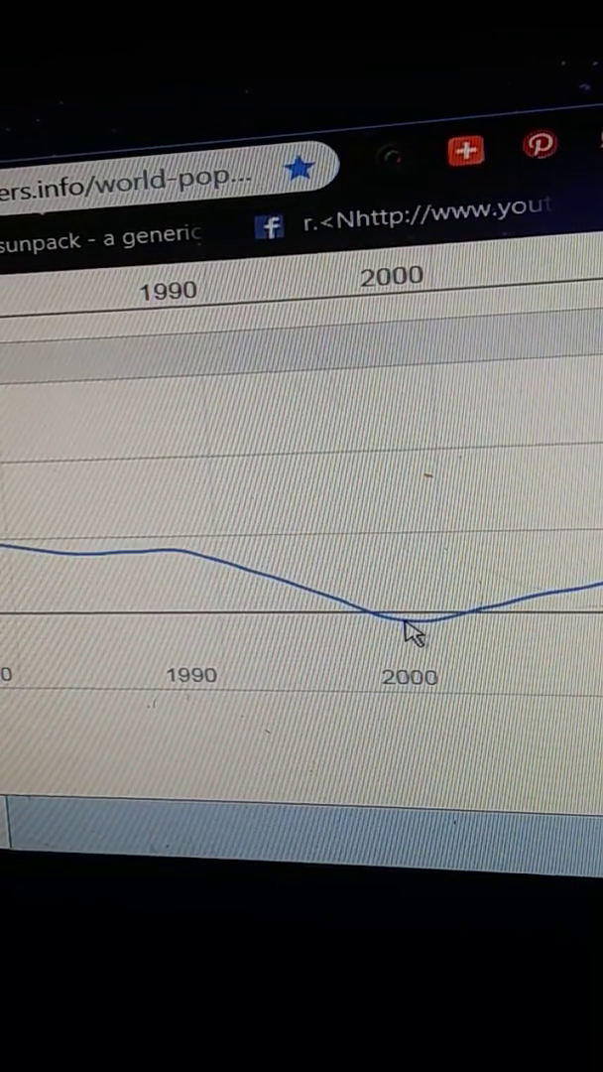
pyautogui.moveTo(410, 621)
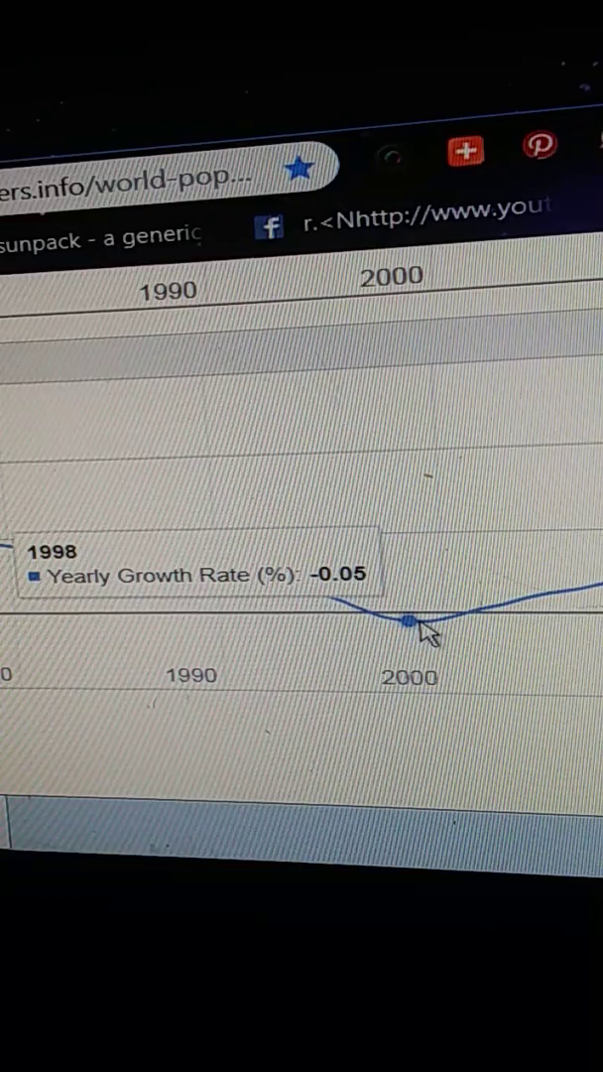
pyautogui.moveTo(436, 620)
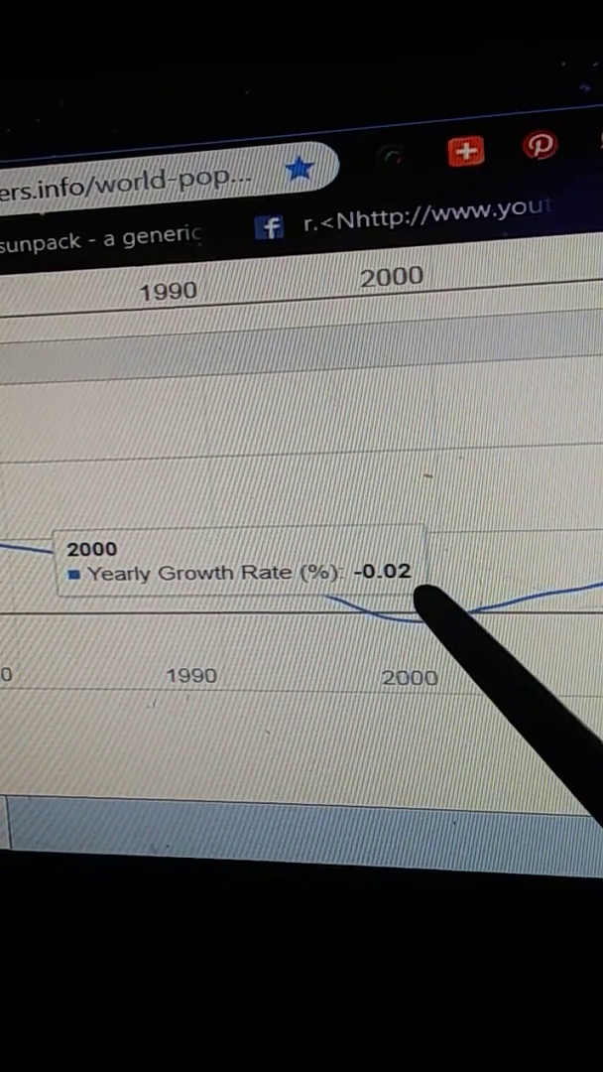
pyautogui.moveTo(456, 620)
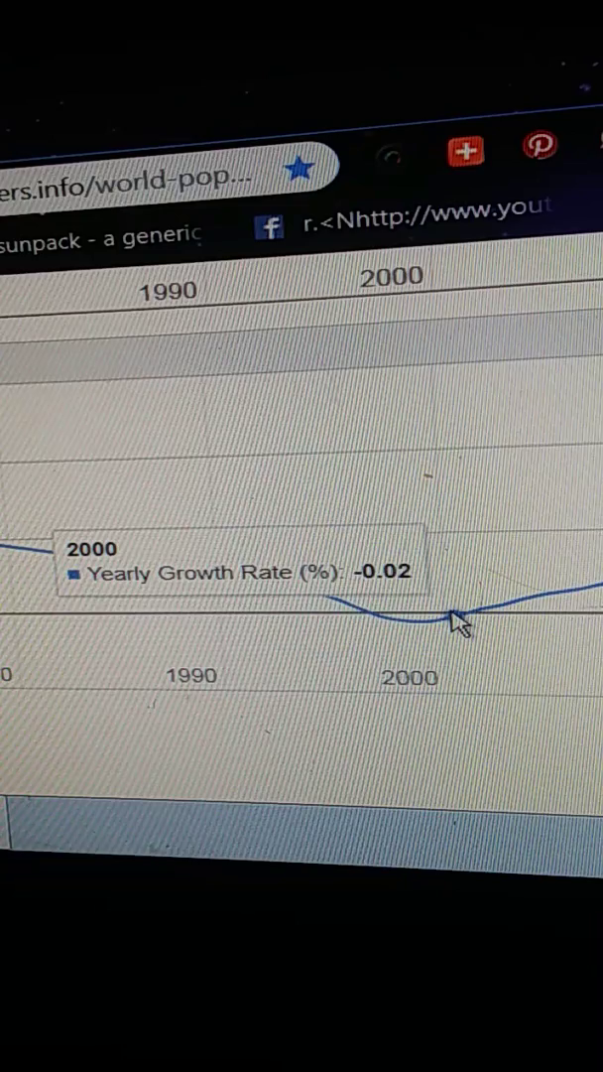
pyautogui.moveTo(479, 612)
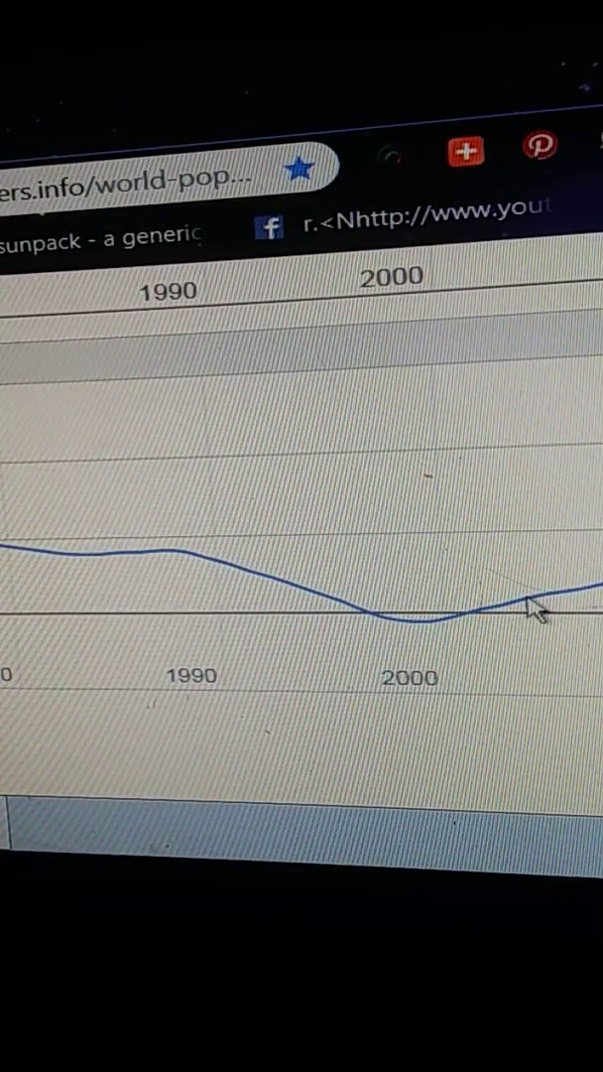
pyautogui.moveTo(549, 598)
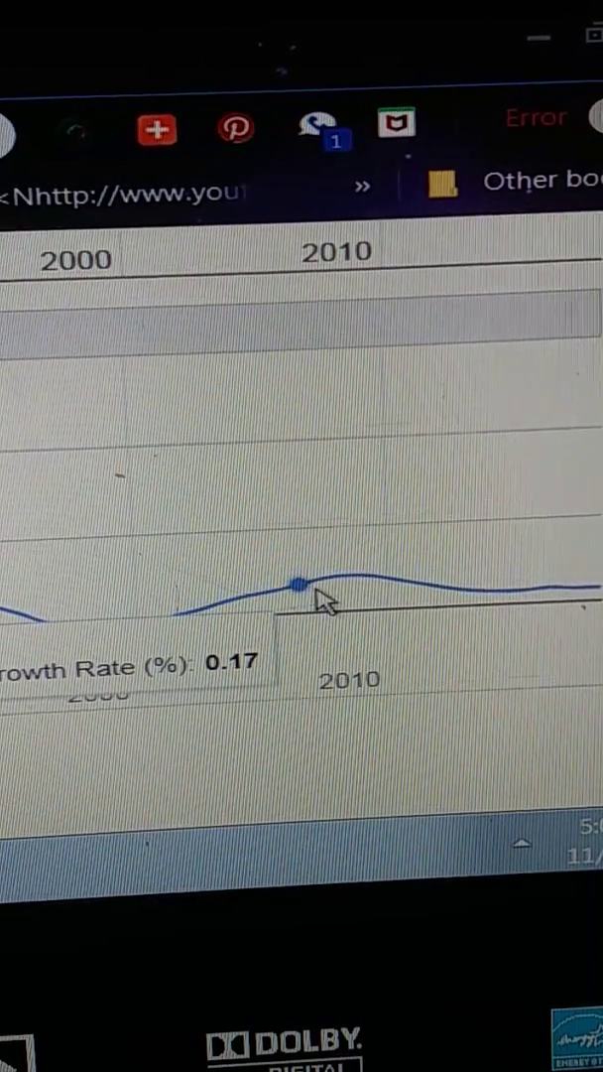
pyautogui.moveTo(352, 575)
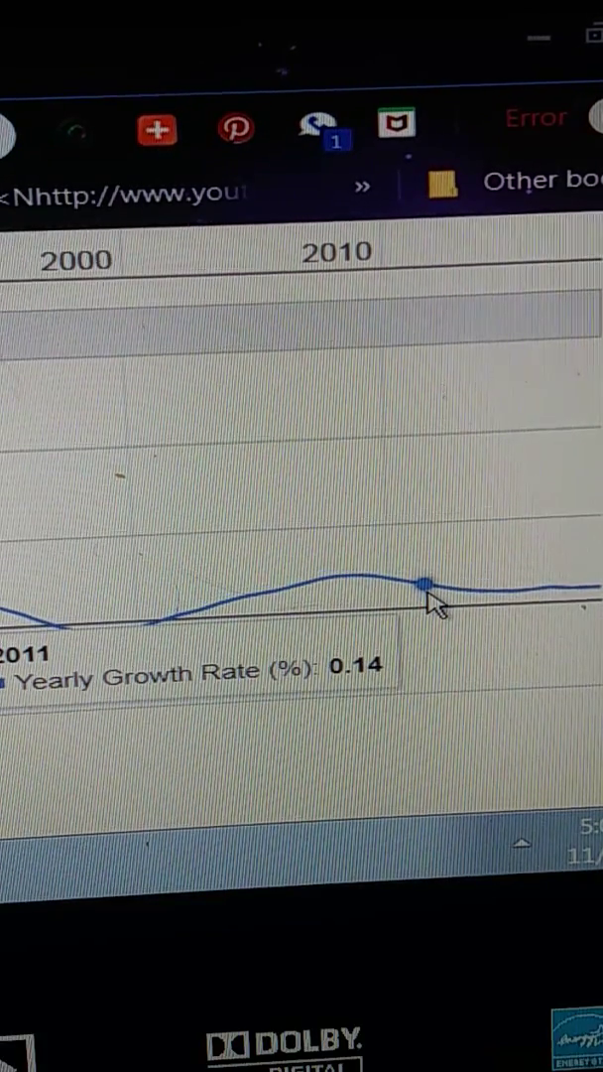
pyautogui.moveTo(496, 590)
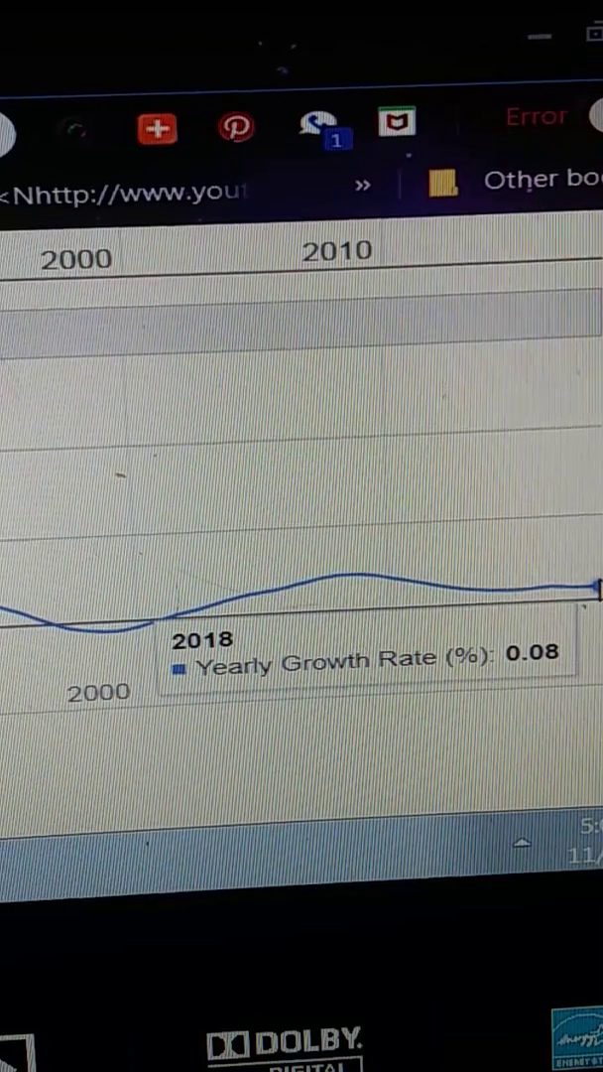
pyautogui.scroll(-3)
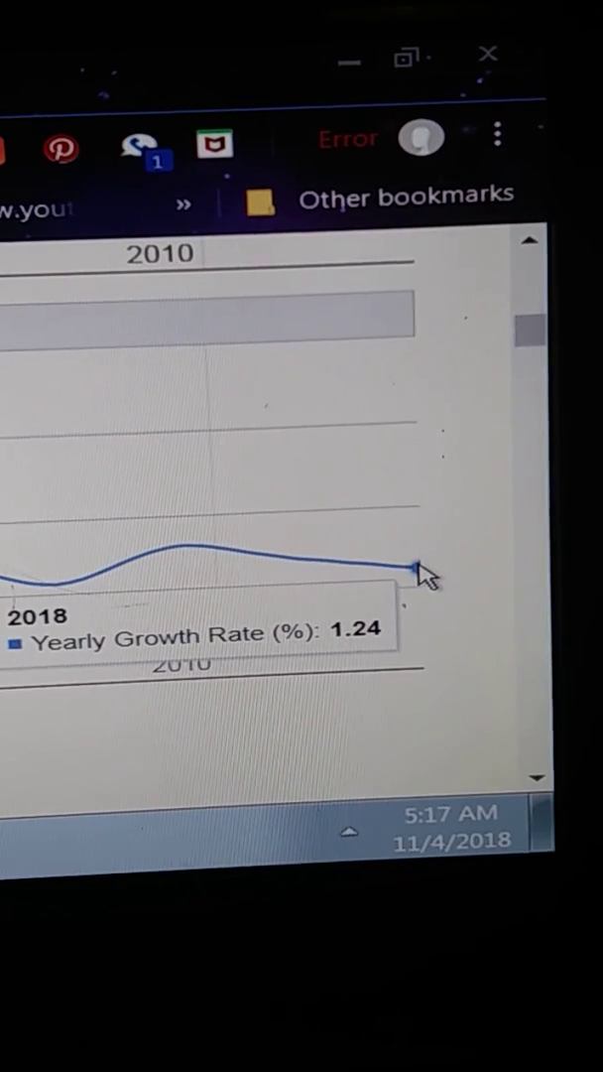
pyautogui.moveTo(431, 595)
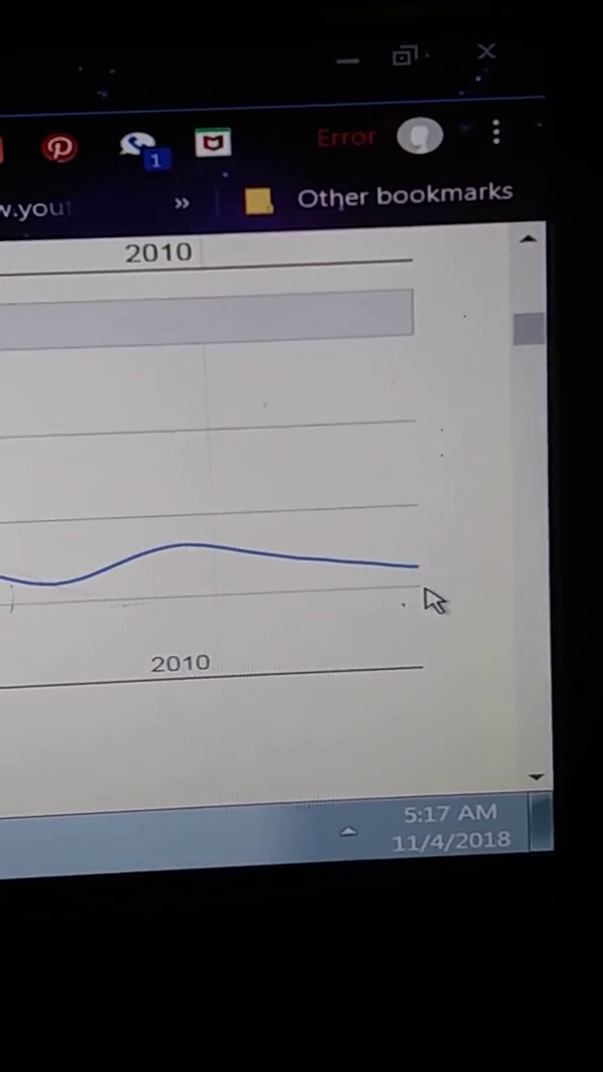